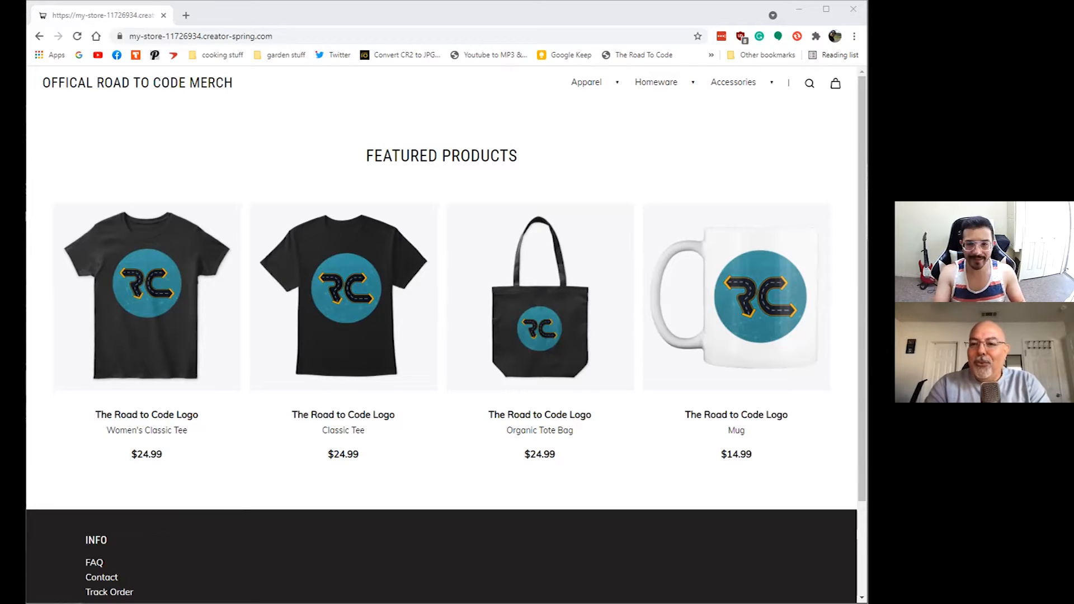
pyautogui.moveTo(190, 376)
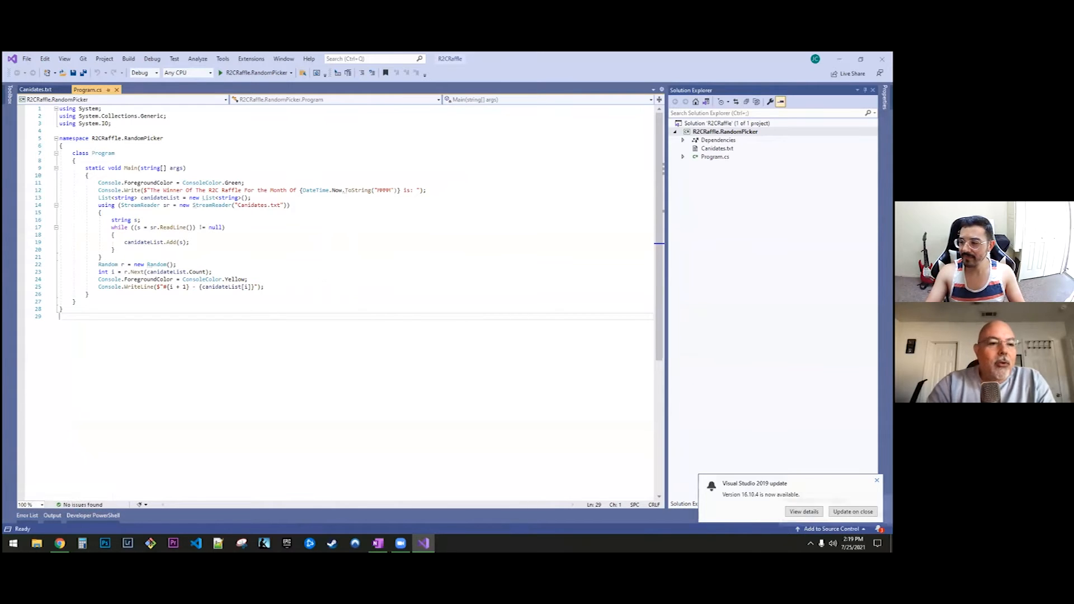
# - Open Canidates.txt from Solution Explorer to view the entrant names
pyautogui.click(877, 480)
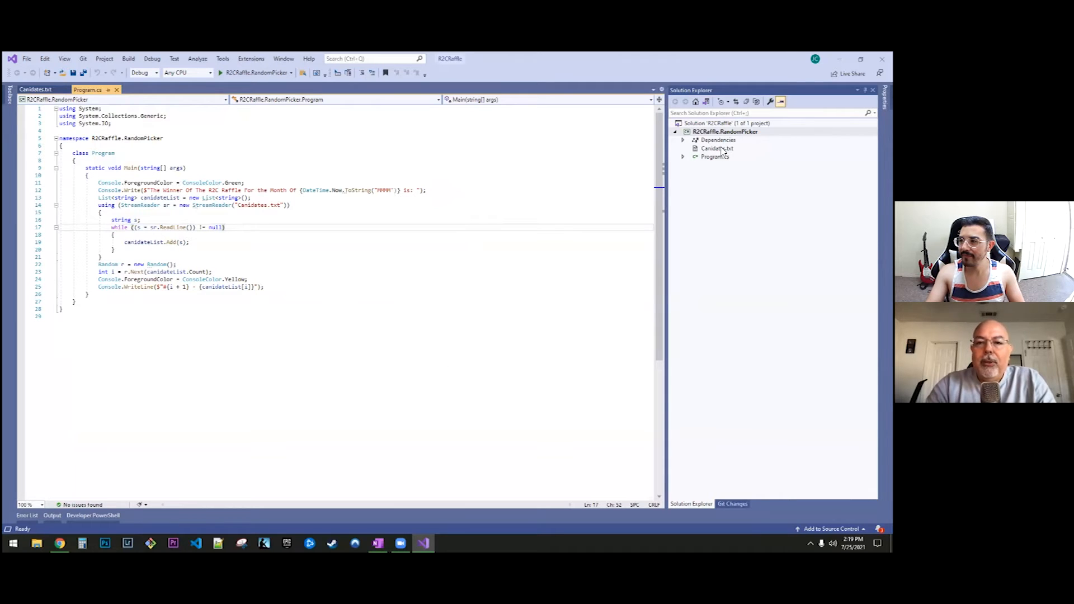
pyautogui.click(35, 89)
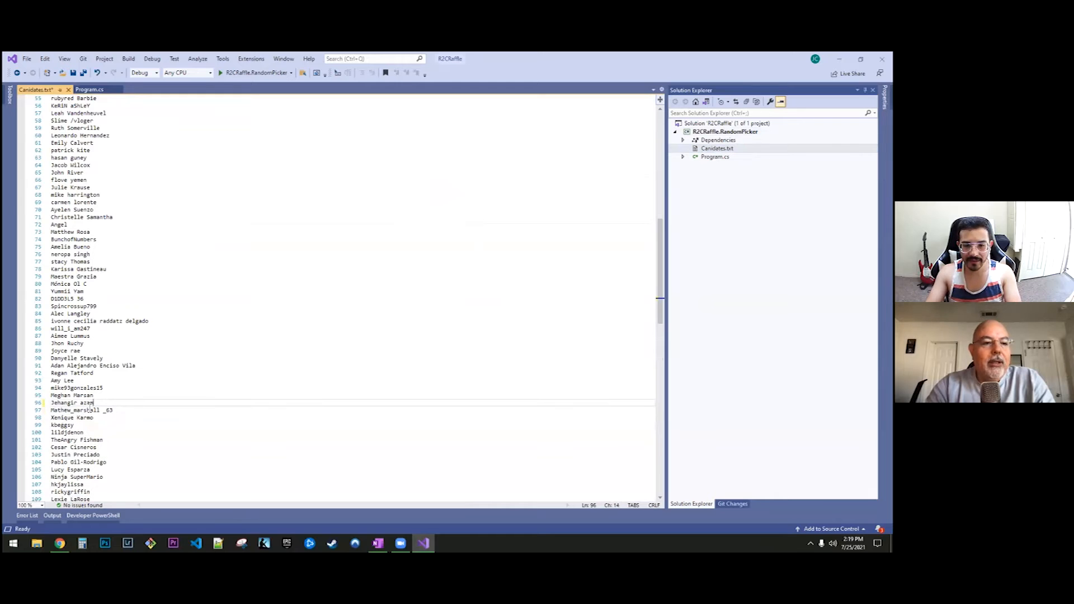
# - Remove the candidate name on line 30 from Canidates.txt and save the trimmed list
pyautogui.scroll(-3)
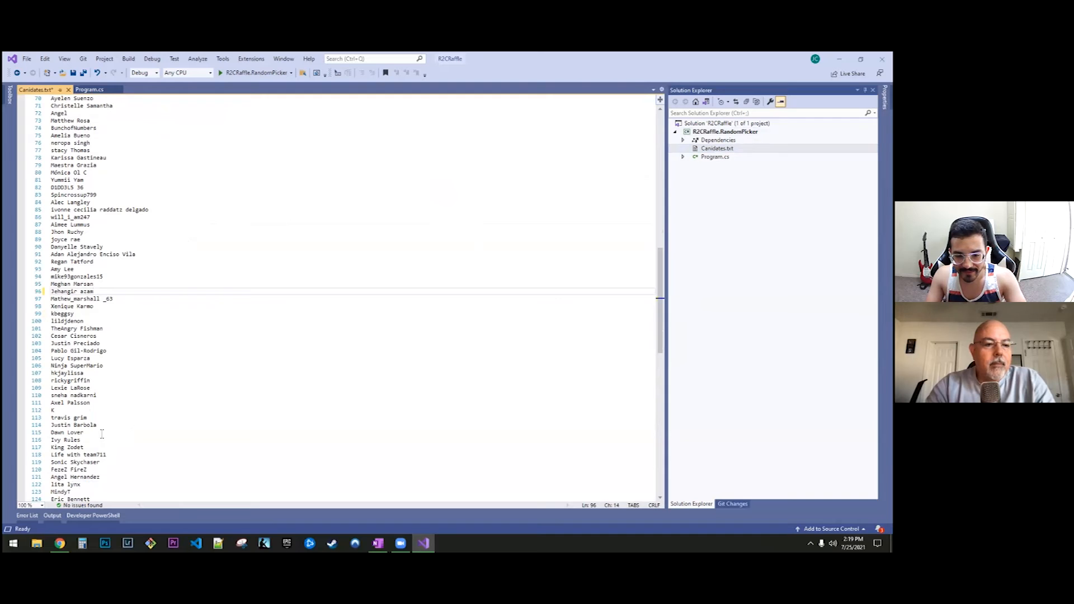
pyautogui.scroll(-3)
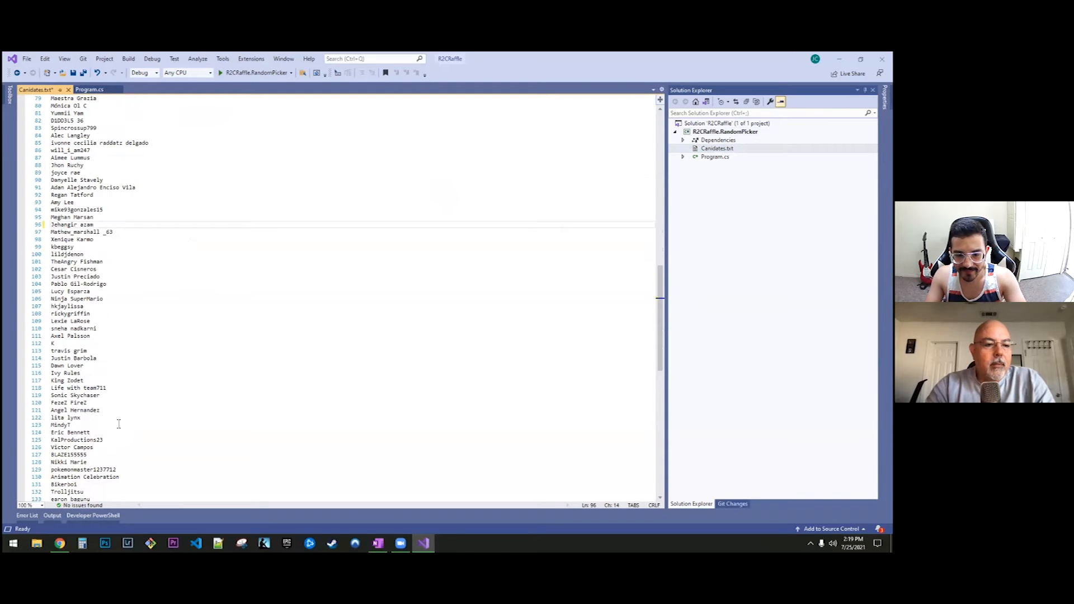
pyautogui.scroll(-3)
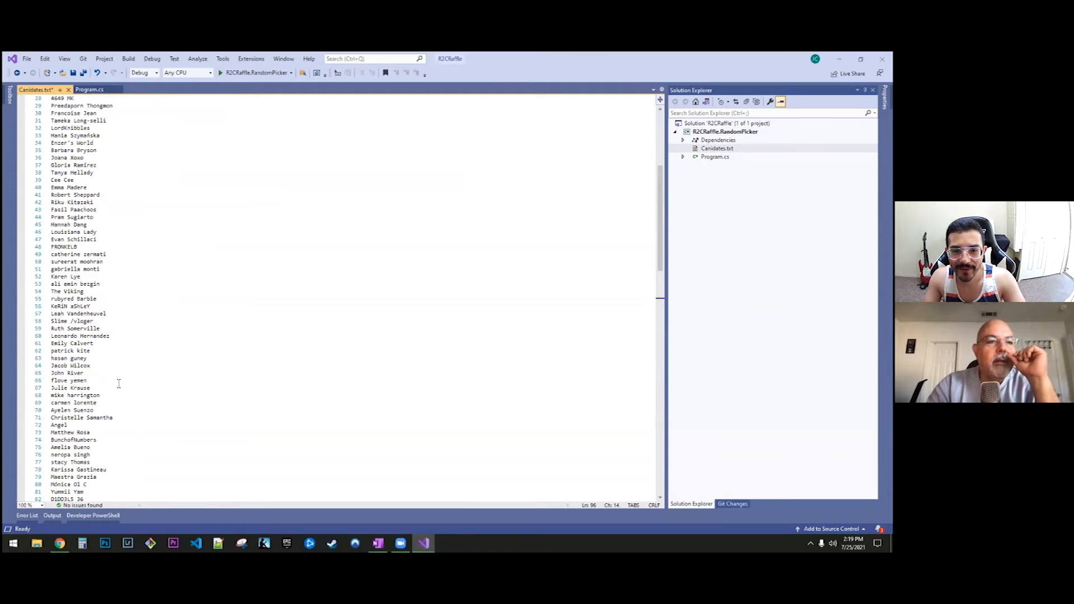
pyautogui.scroll(3)
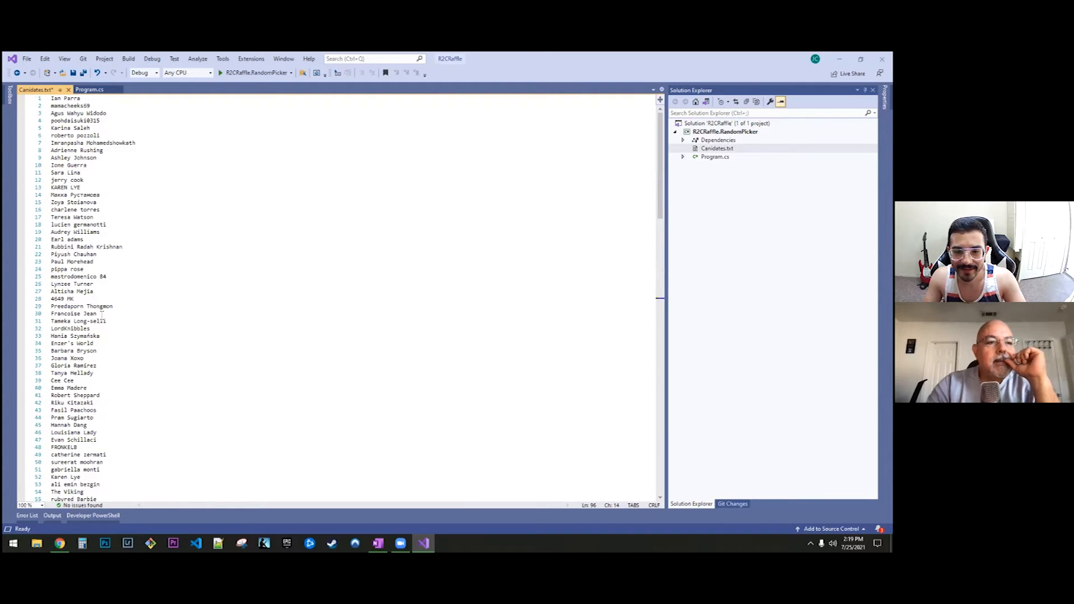
pyautogui.doubleClick(61, 313)
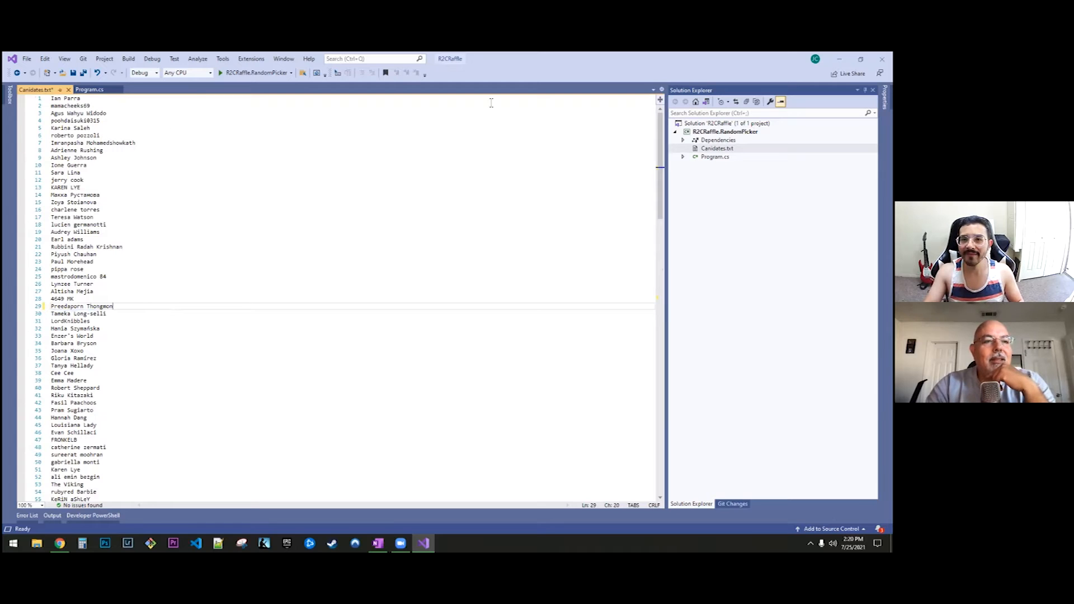
pyautogui.click(86, 90)
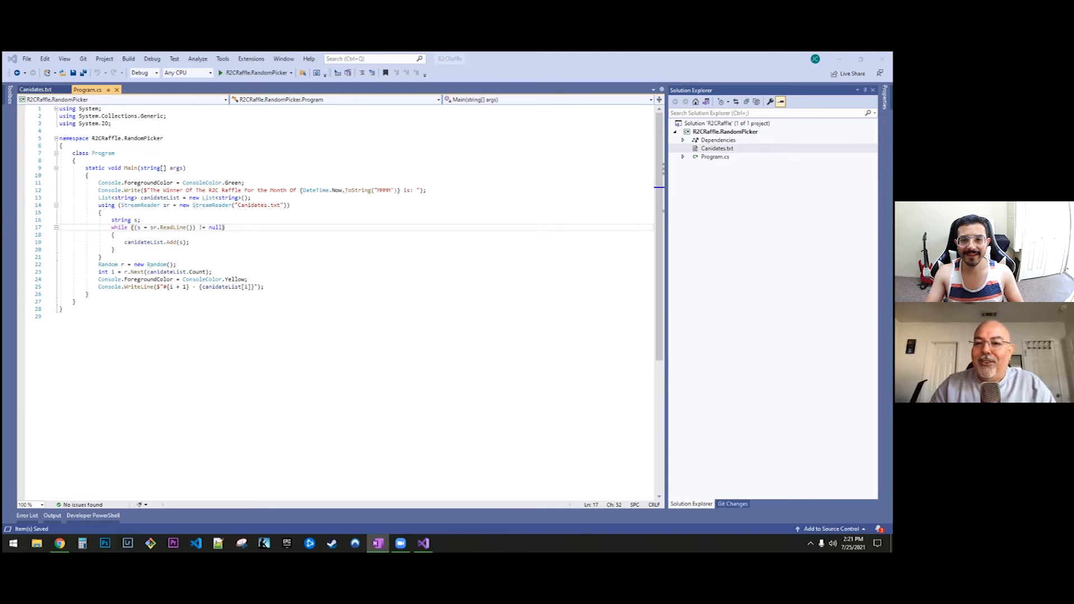
pyautogui.moveTo(385, 181)
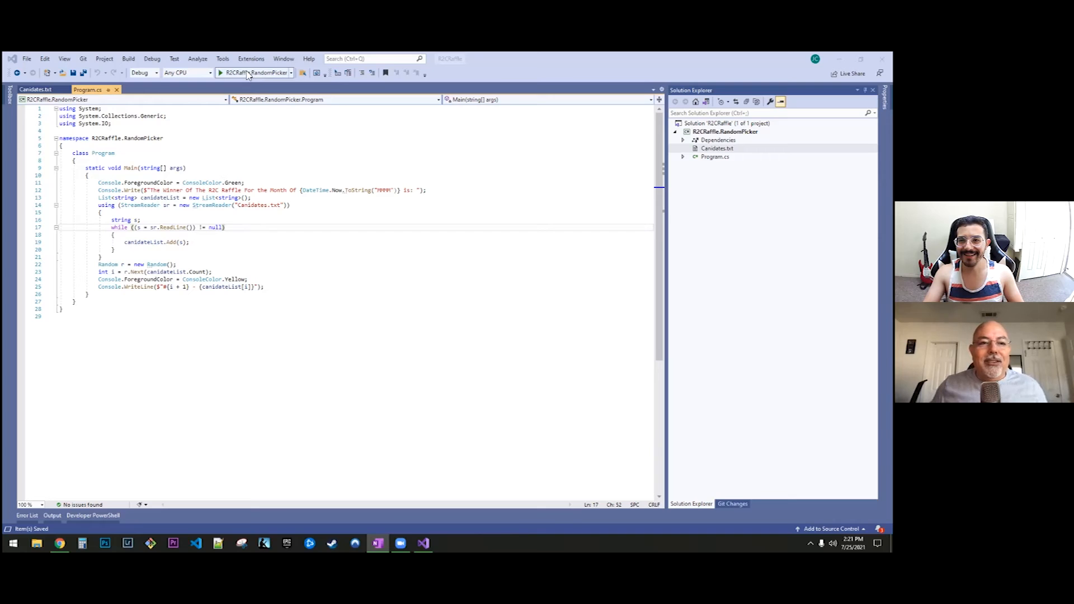
pyautogui.click(219, 73)
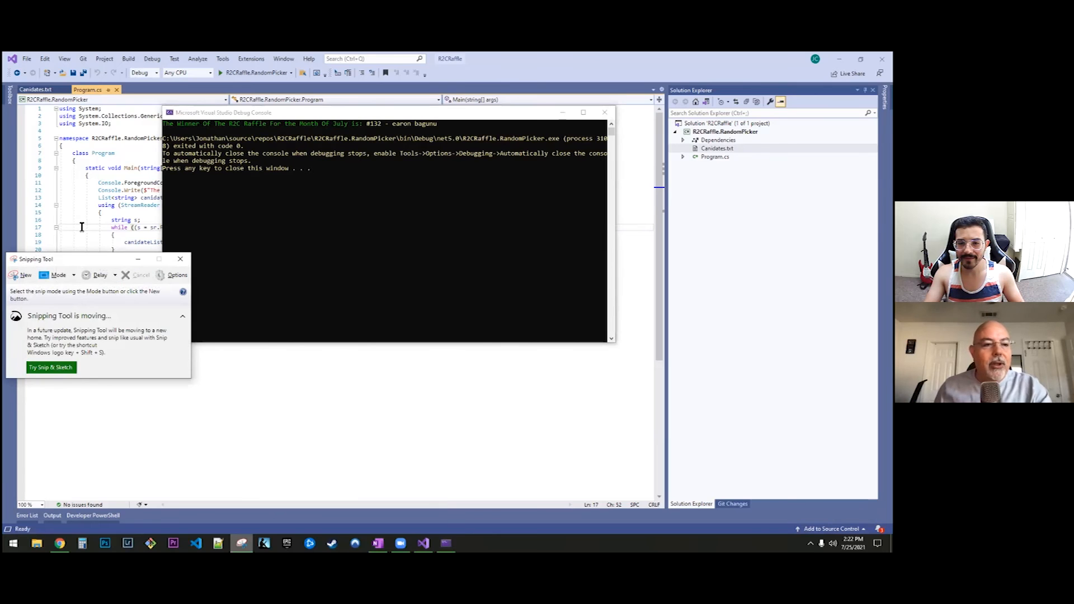
pyautogui.moveTo(78, 263)
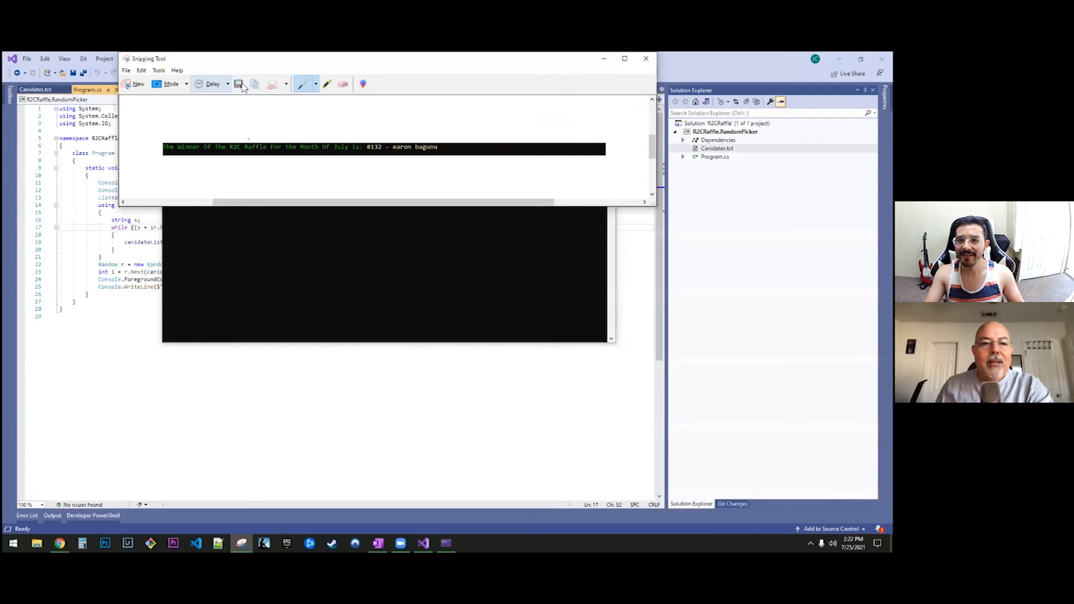
# - Save the snipped winner line as a PNG image and close Snipping Tool
pyautogui.click(239, 84)
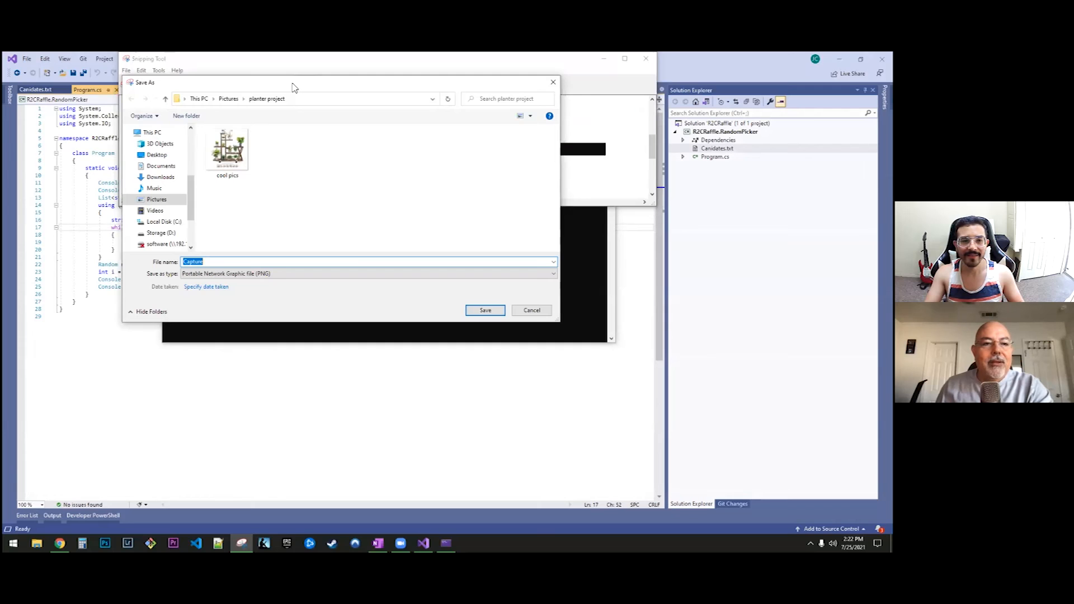
pyautogui.click(486, 310)
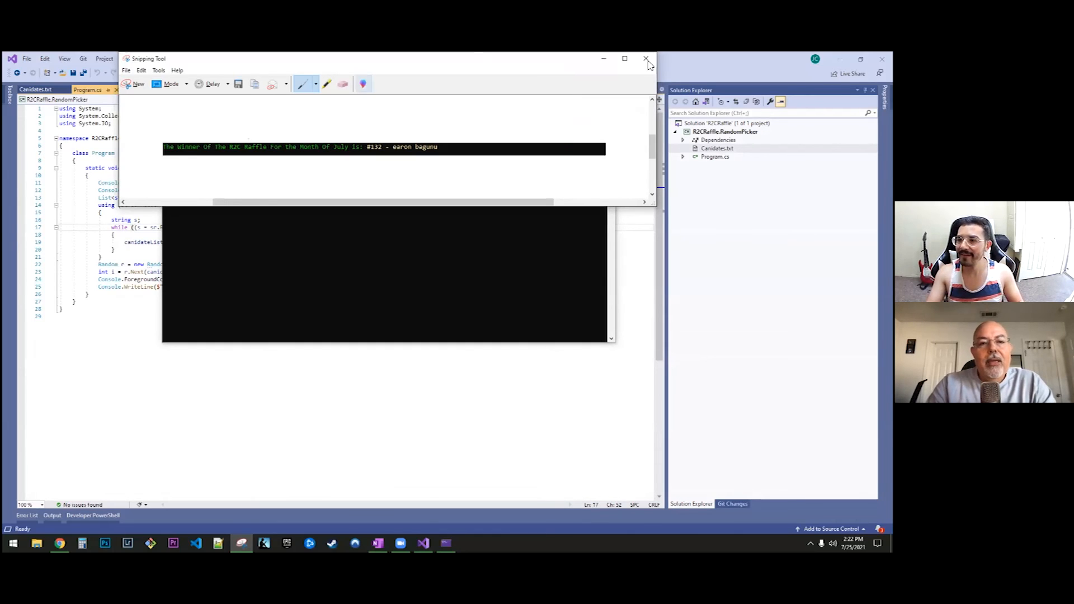
pyautogui.click(644, 58)
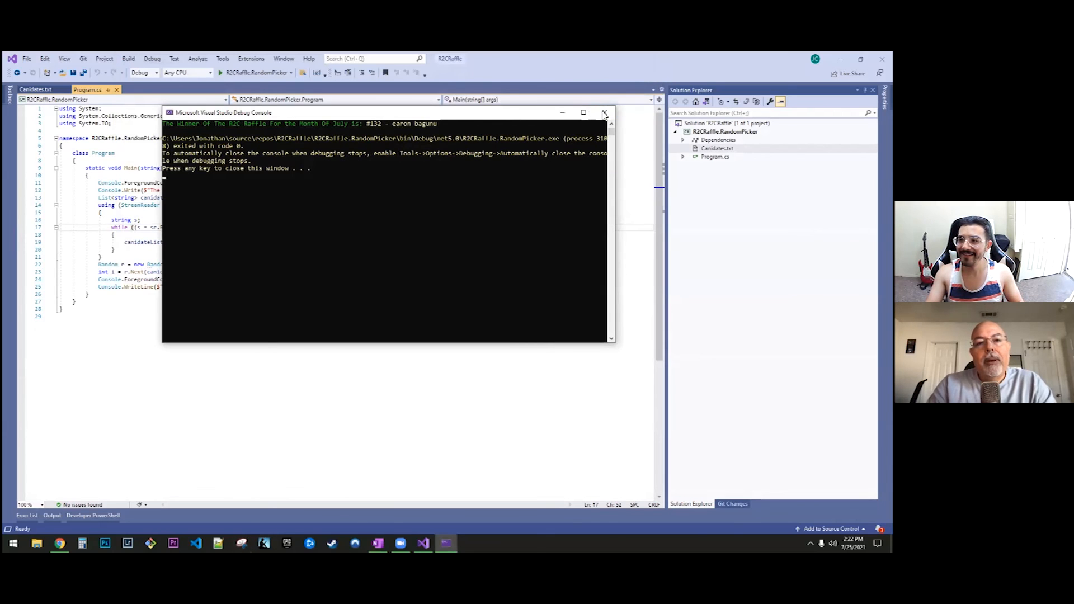
pyautogui.moveTo(604, 111)
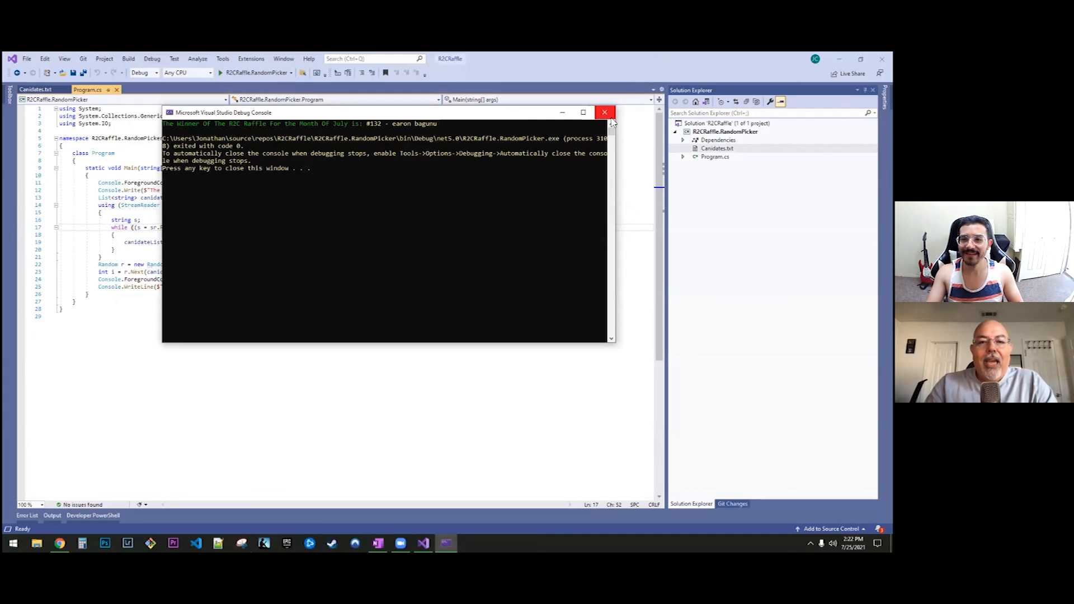
pyautogui.moveTo(486, 175)
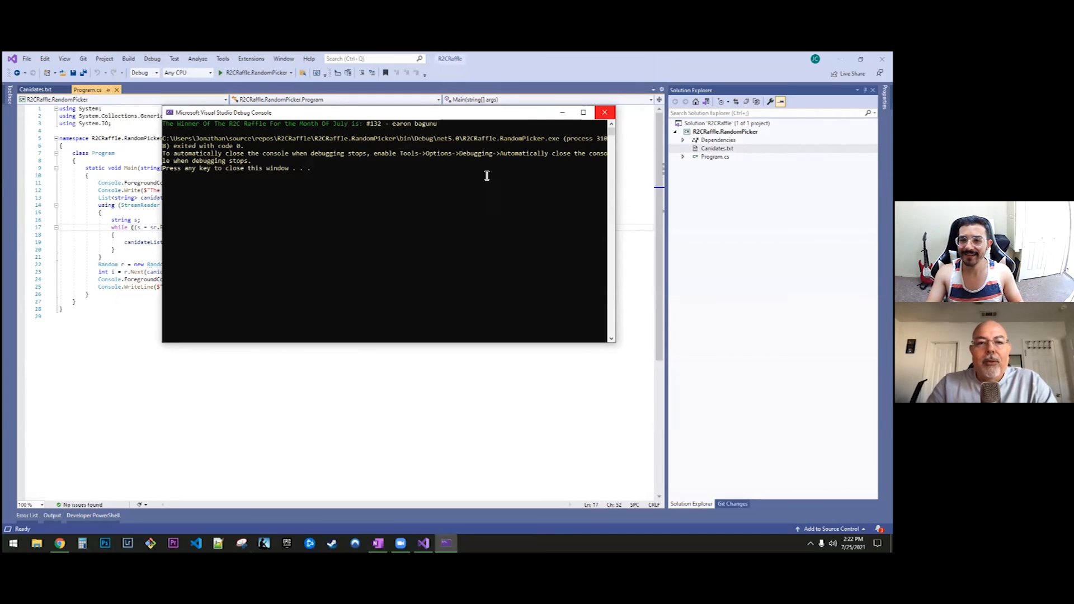
pyautogui.click(604, 111)
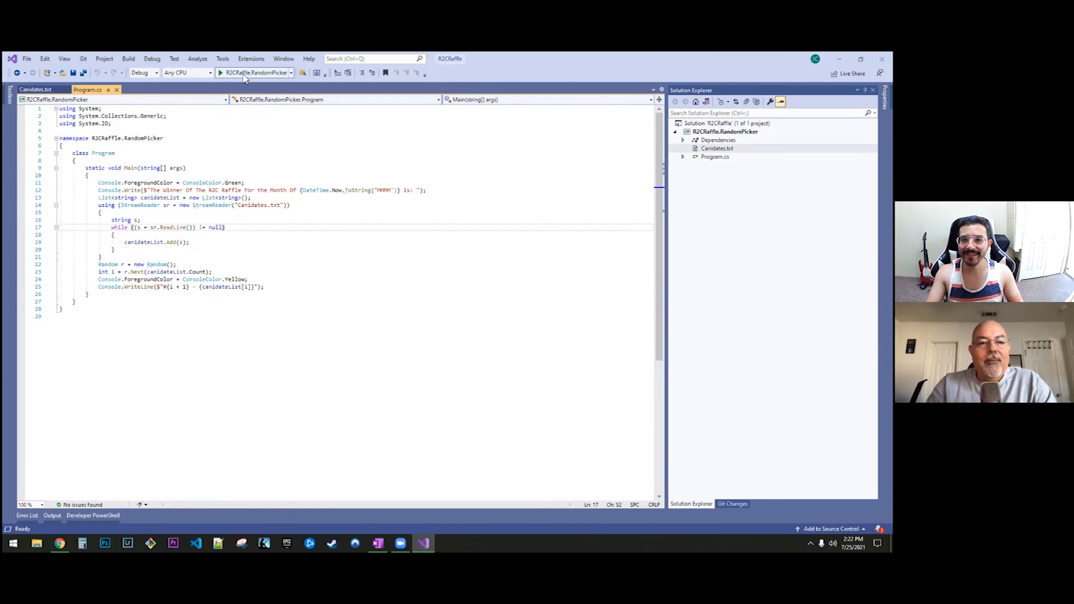
# - Run the raffle again for runner-up #65 flove yemen, snip the result, and close the console
pyautogui.click(220, 72)
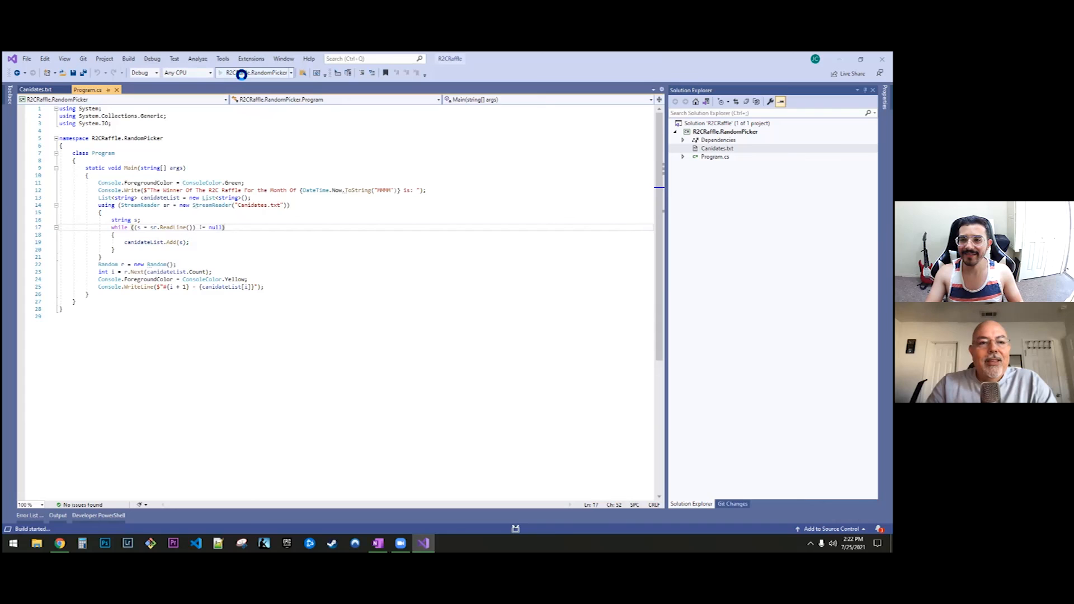
pyautogui.click(219, 72)
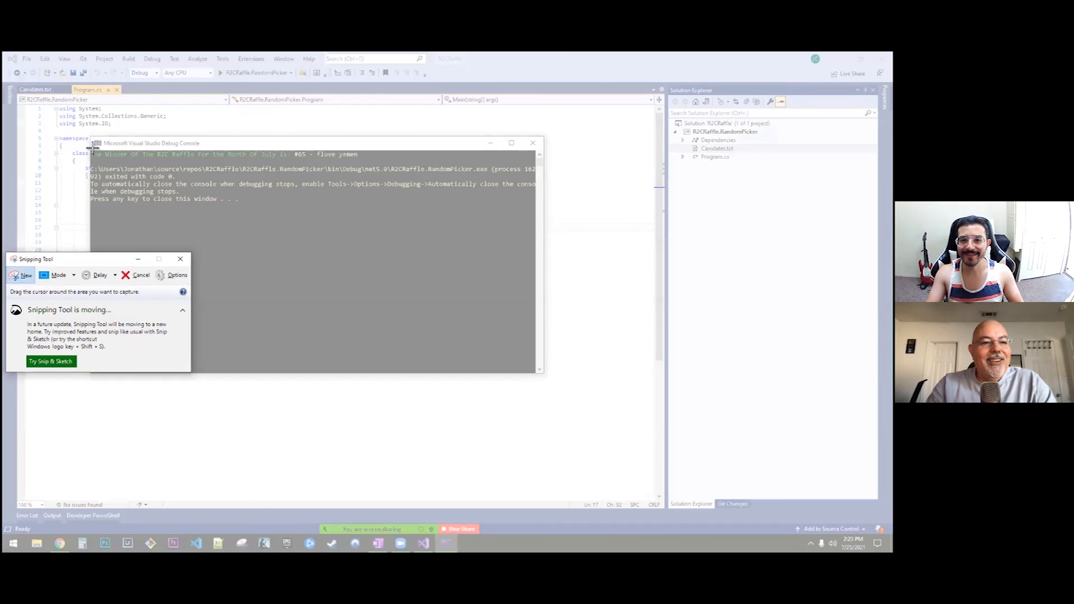
pyautogui.click(181, 259)
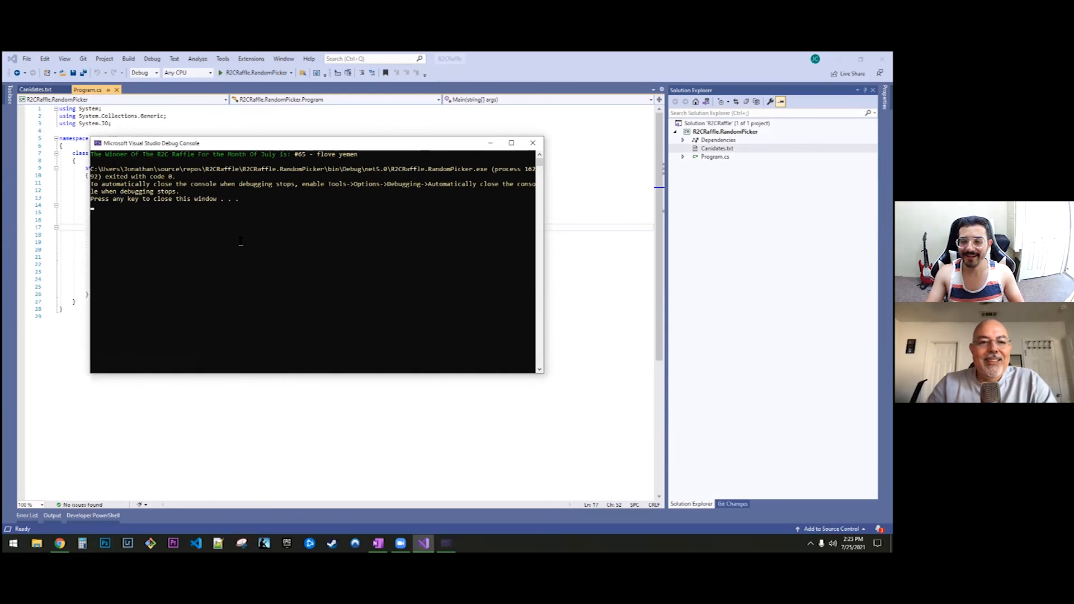
pyautogui.click(532, 143)
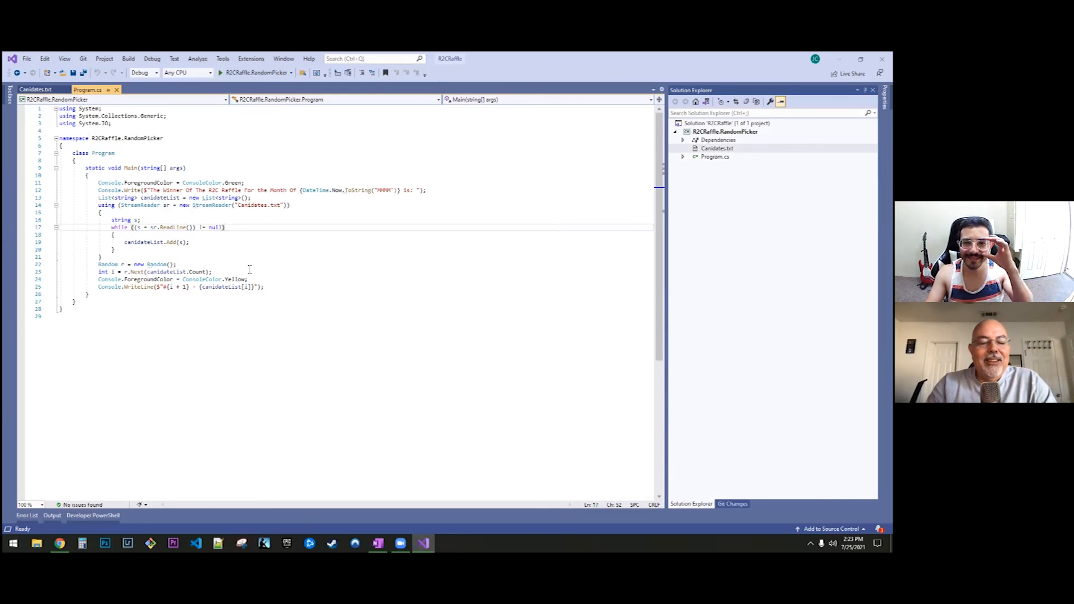